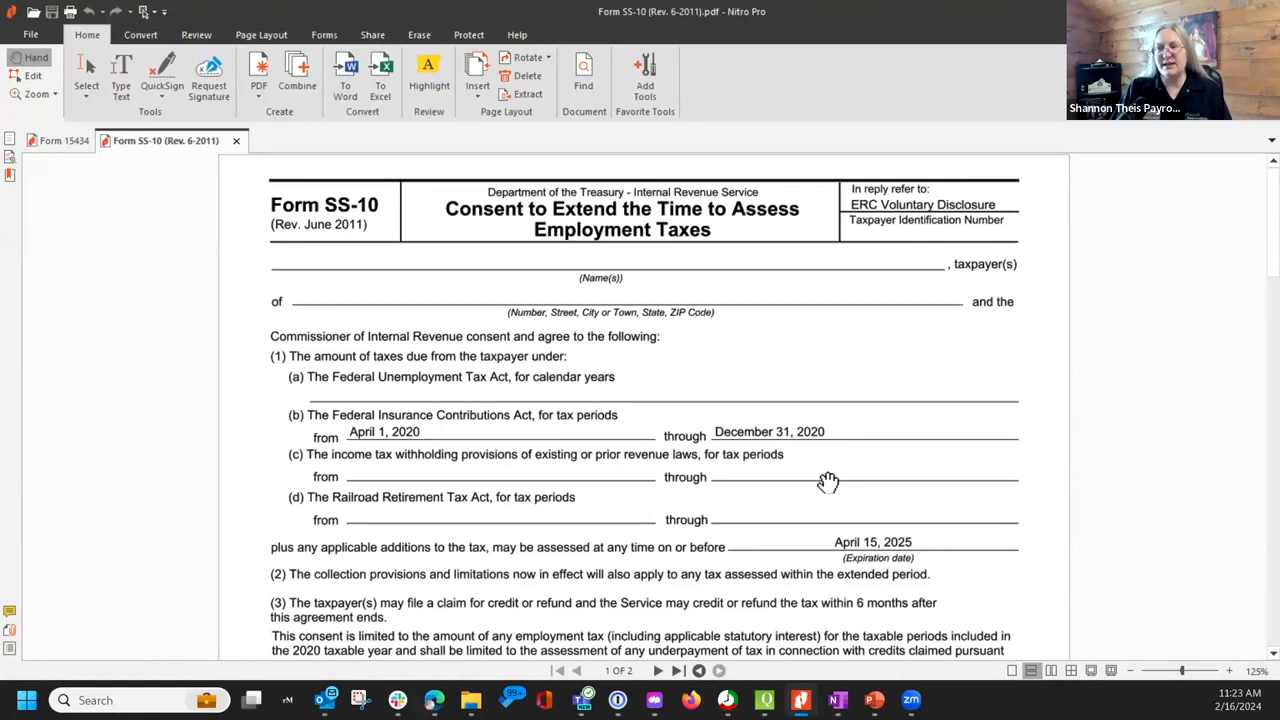
mouse_move(694, 477)
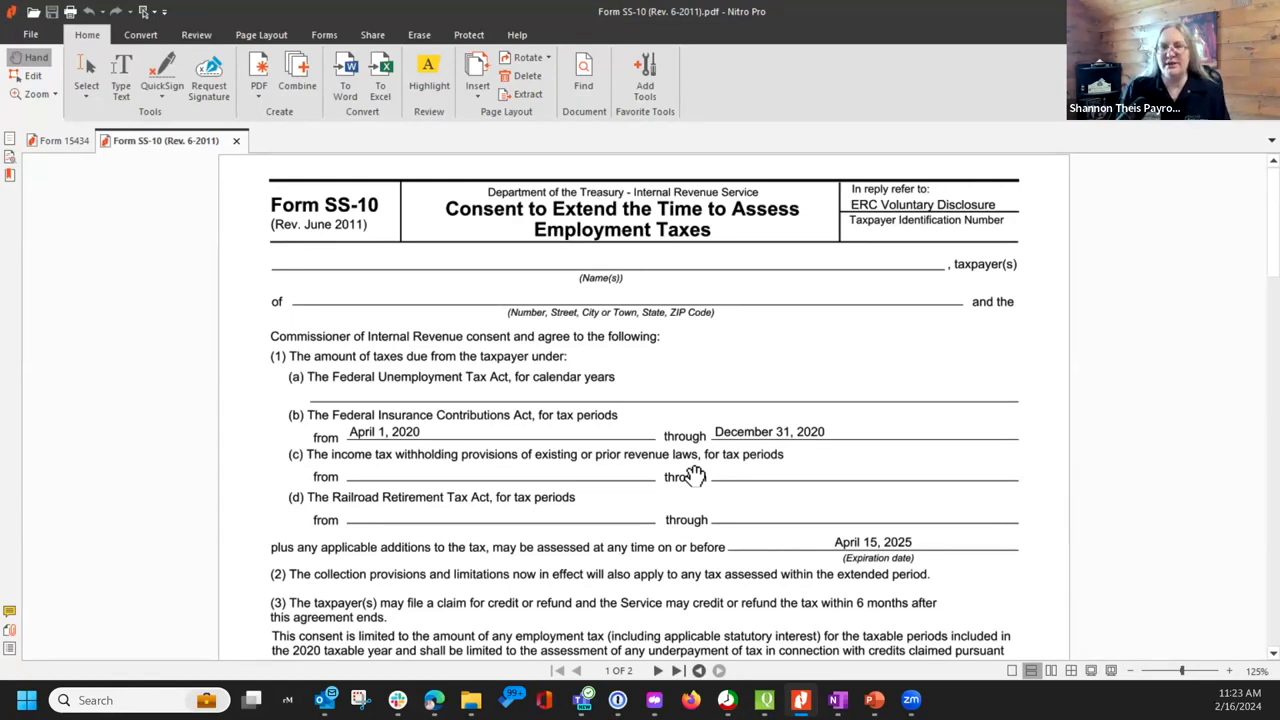
mouse_move(852, 456)
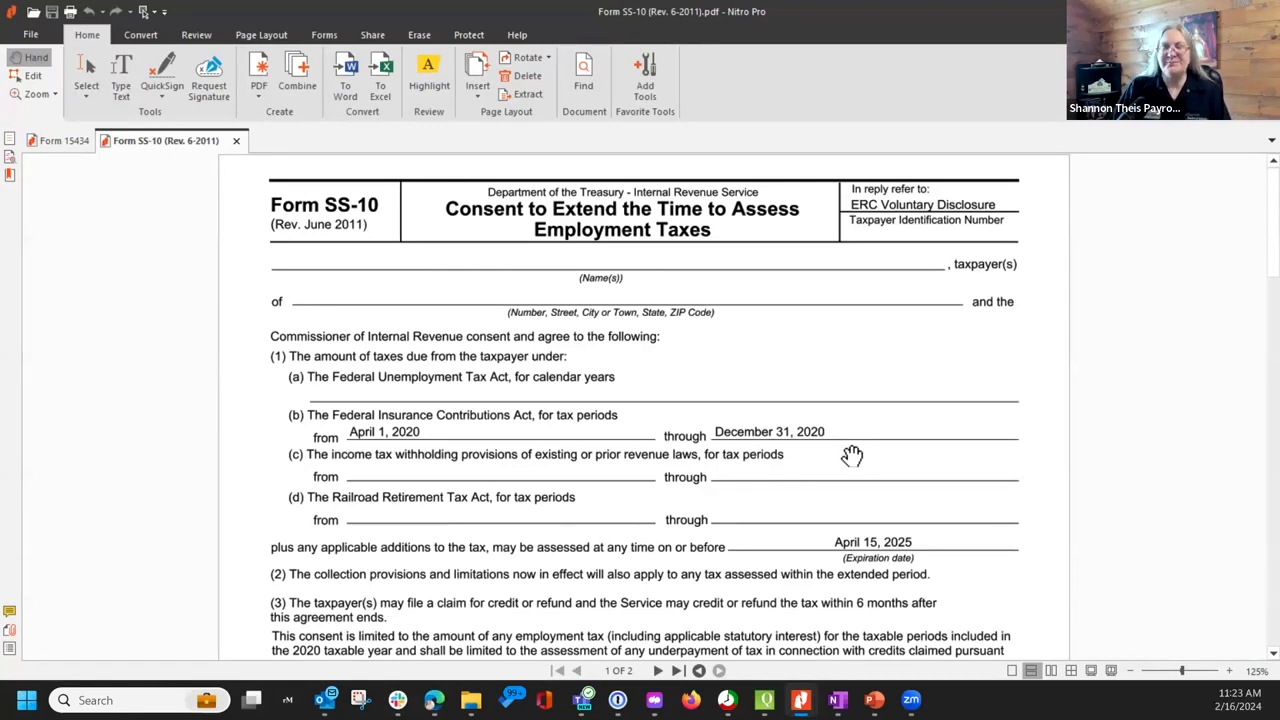
mouse_move(855, 460)
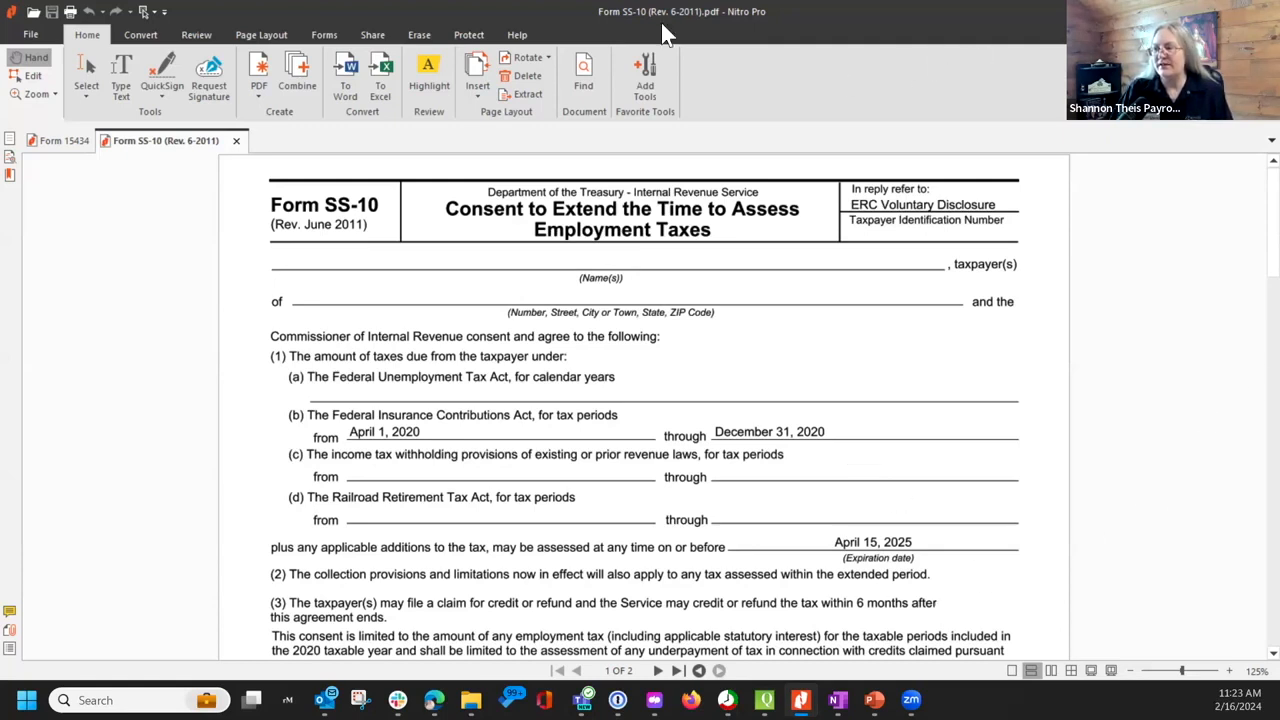
mouse_move(865, 204)
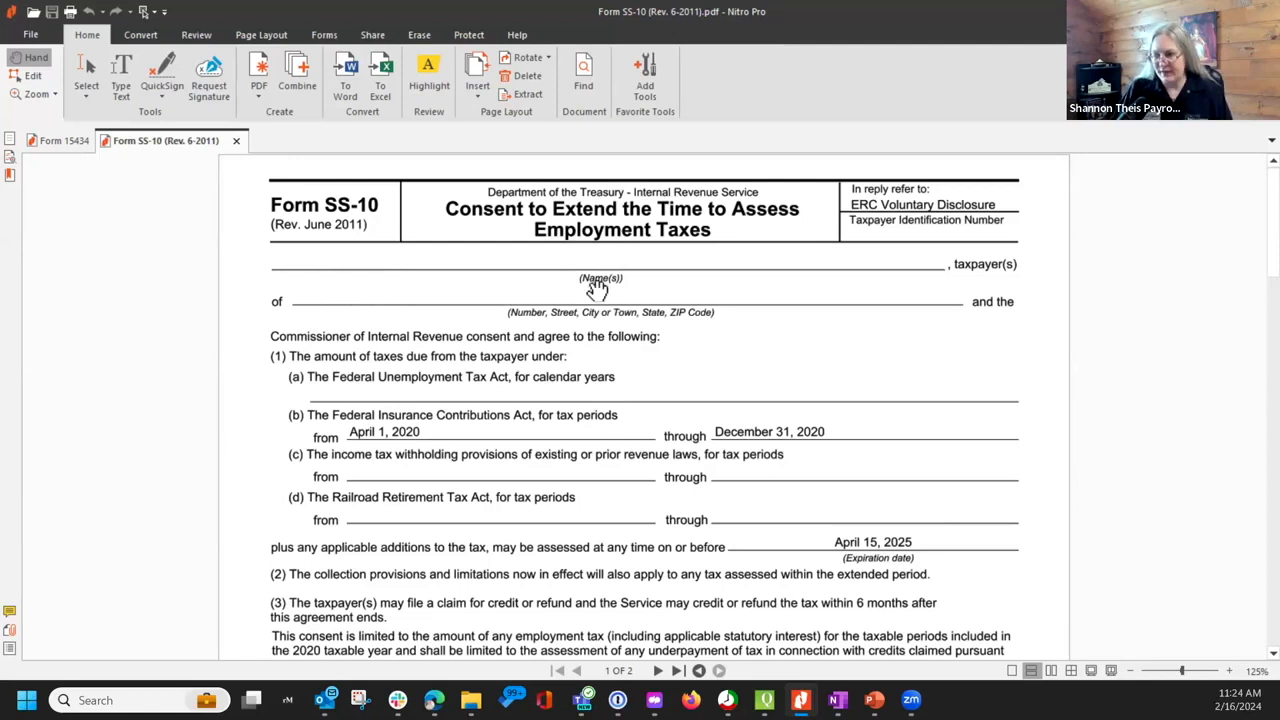
mouse_move(370, 435)
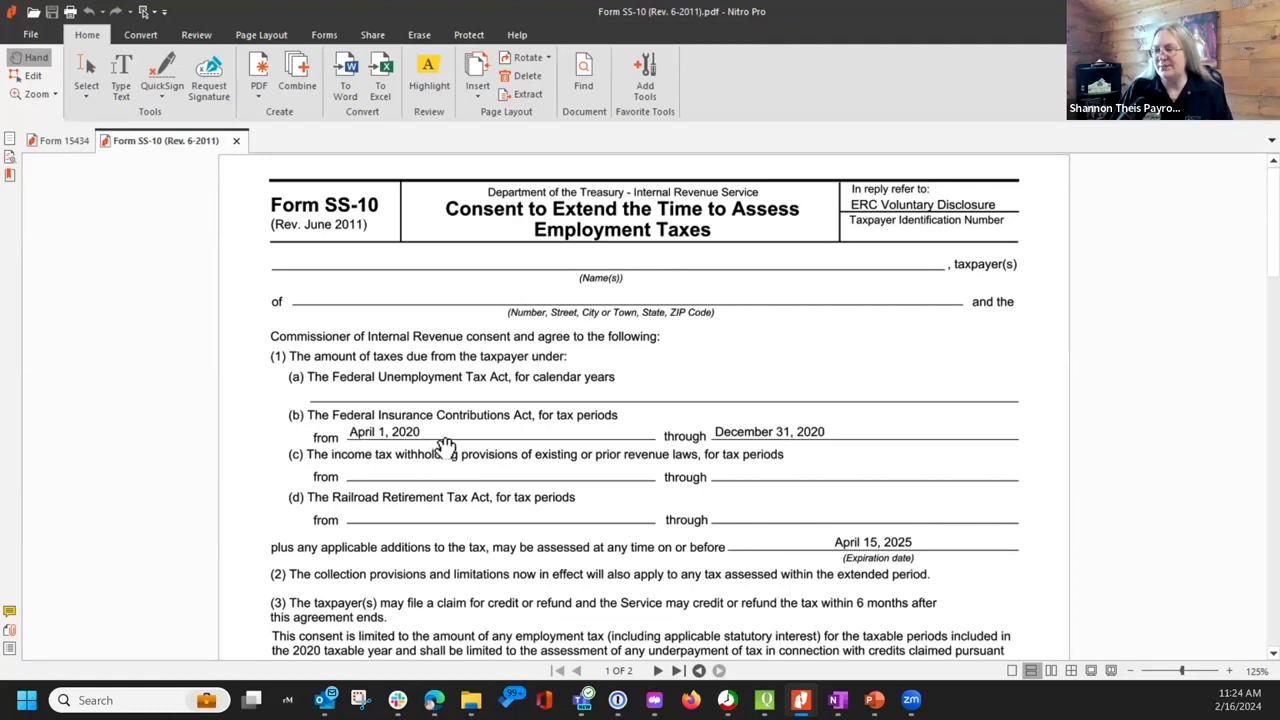
mouse_move(840, 440)
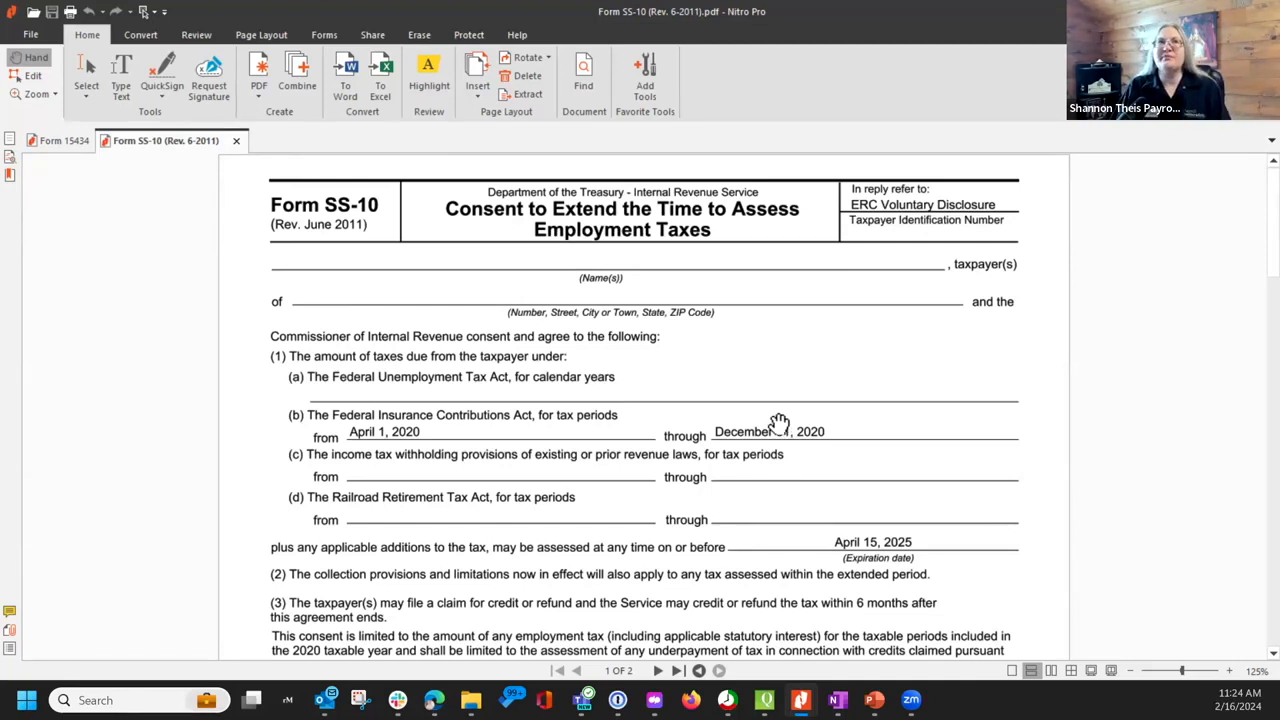
mouse_move(785, 421)
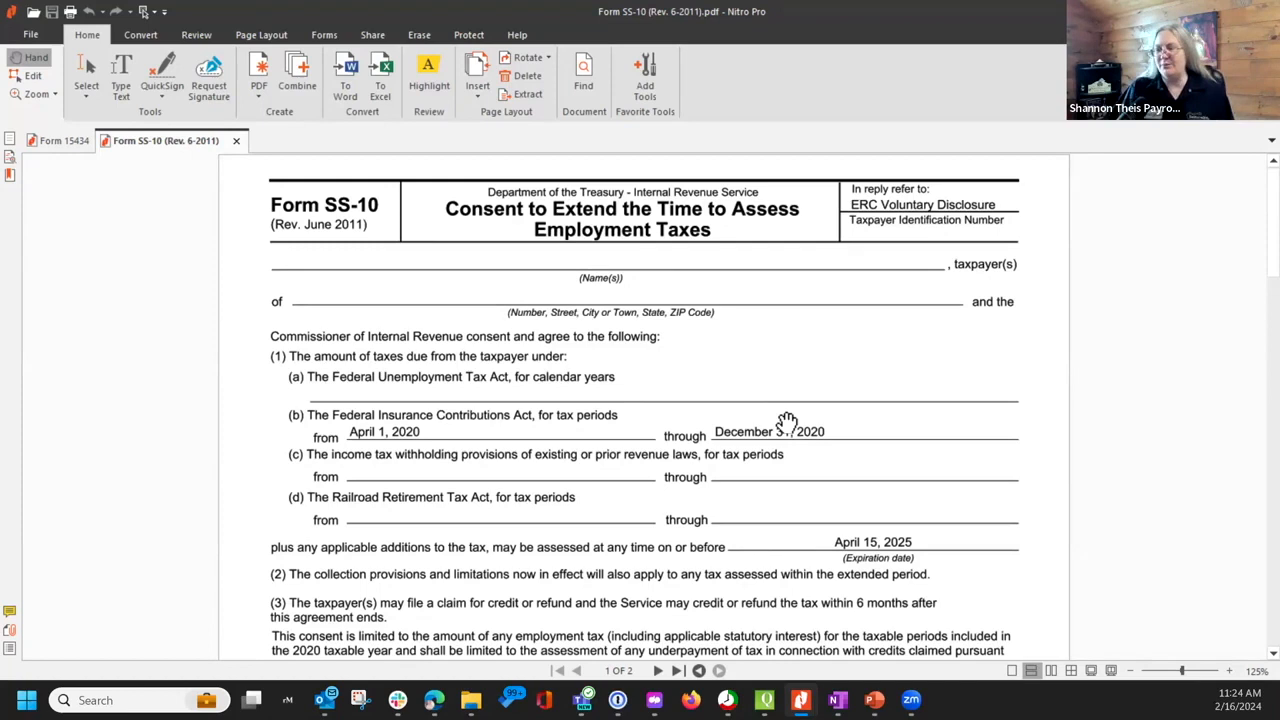
scroll(down, 3)
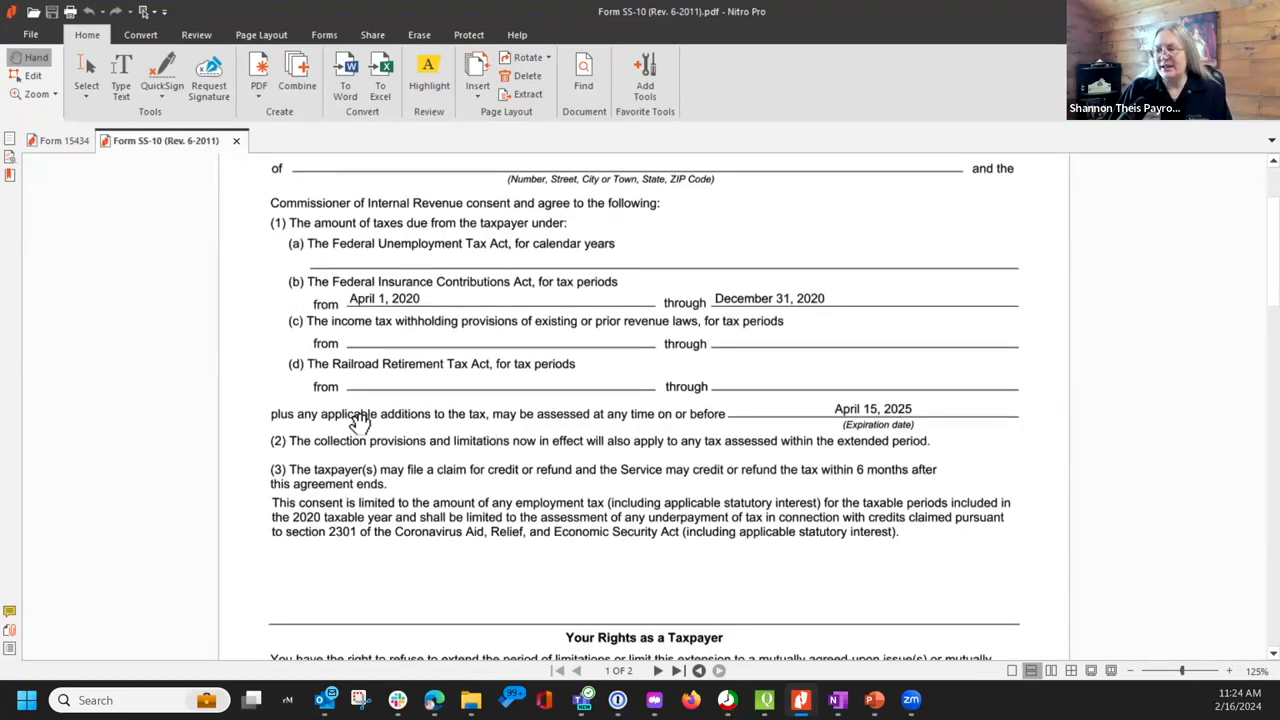
mouse_move(760, 430)
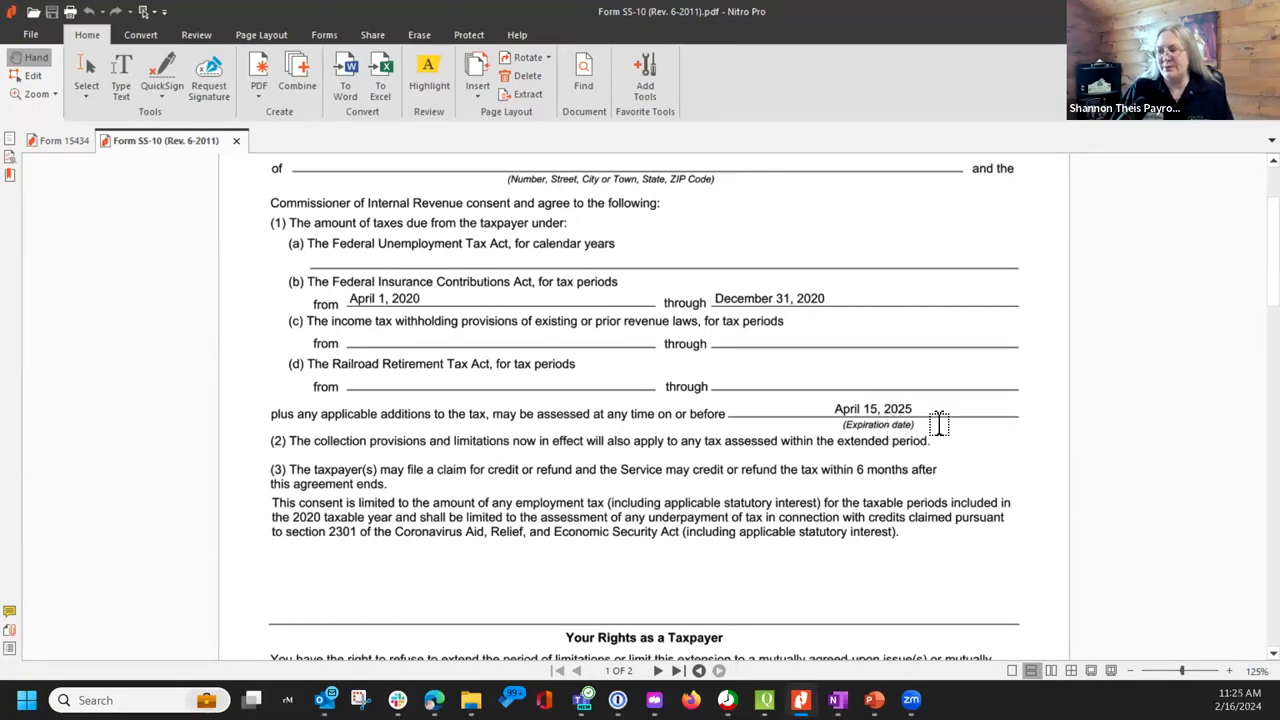
mouse_move(945, 428)
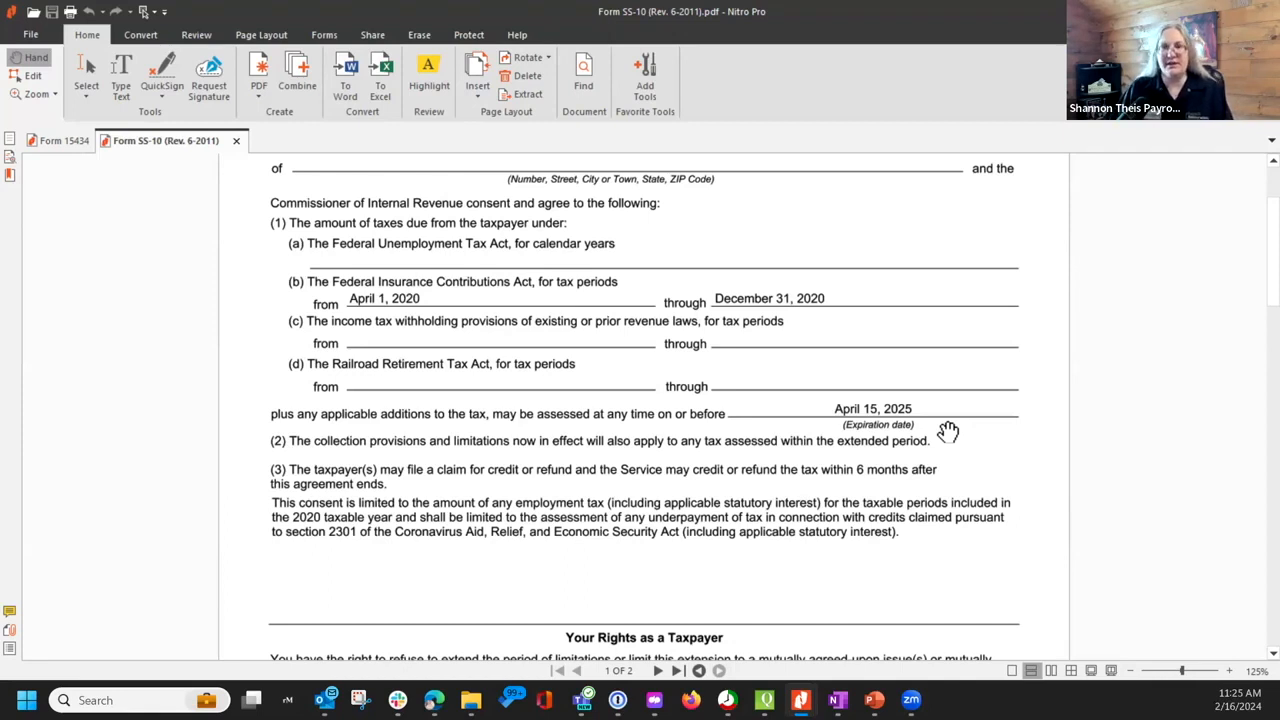
scroll(down, 3)
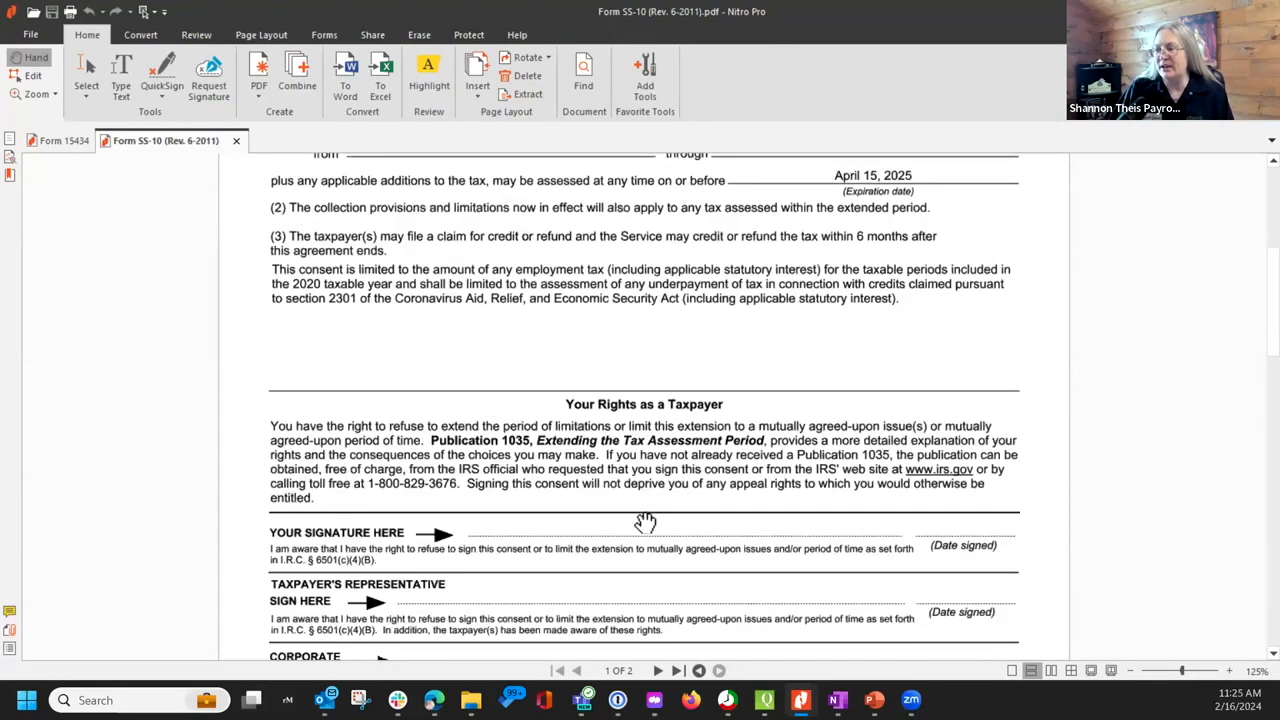
scroll(down, 3)
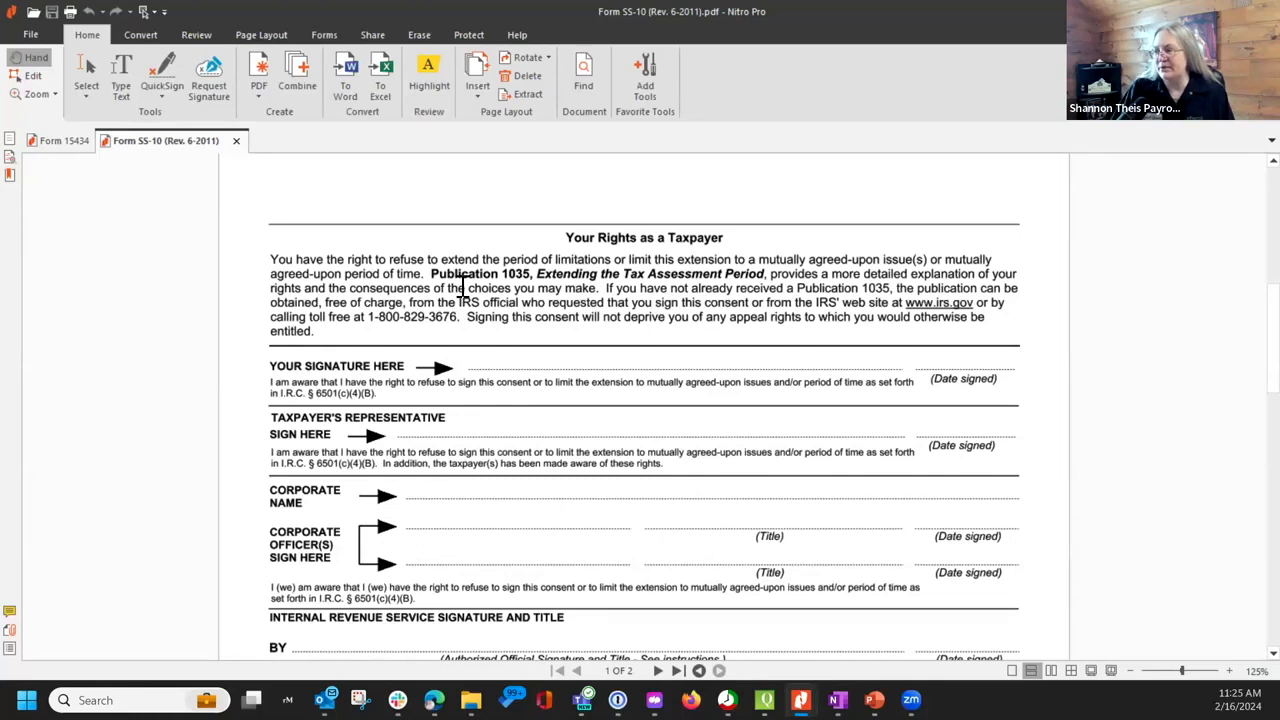
mouse_move(367, 336)
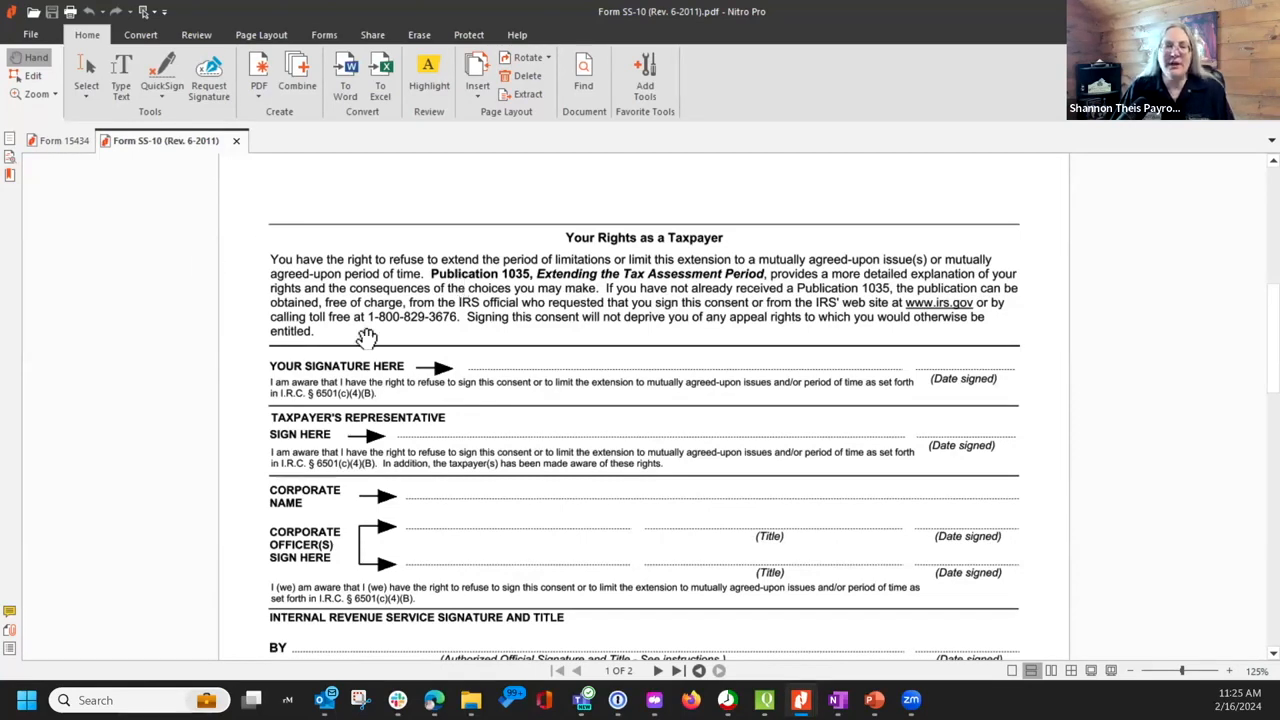
mouse_move(390, 295)
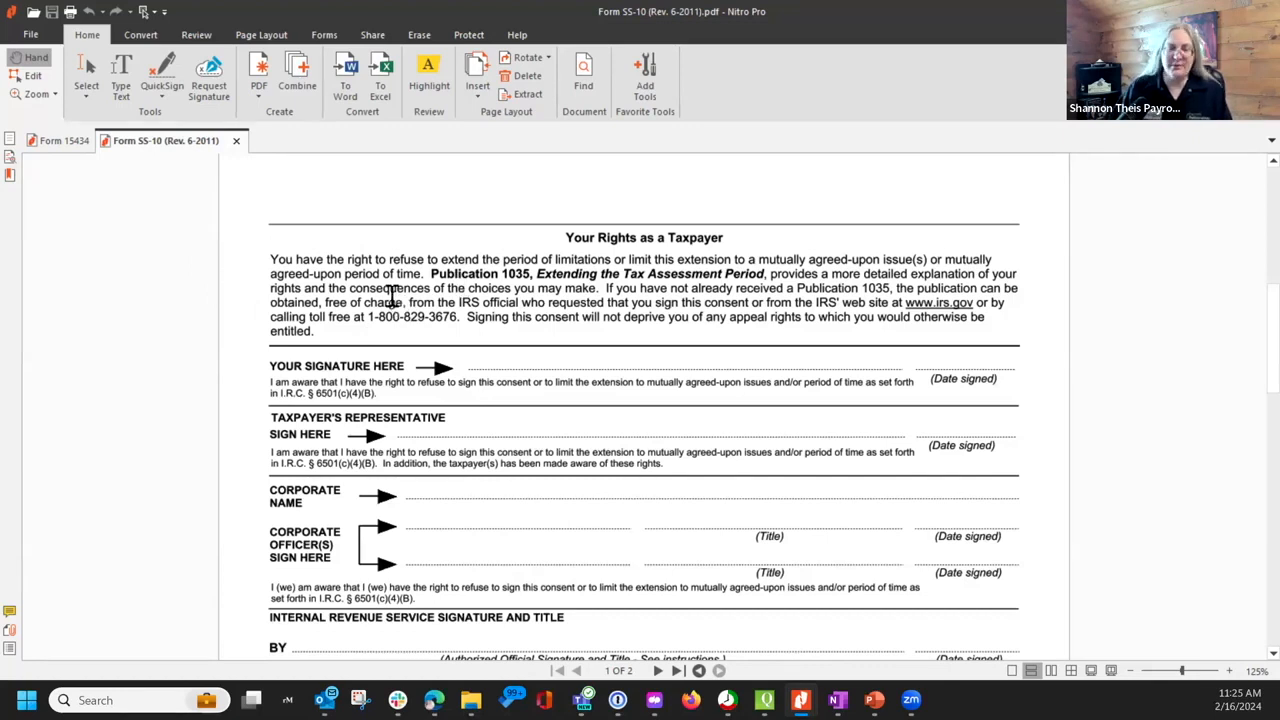